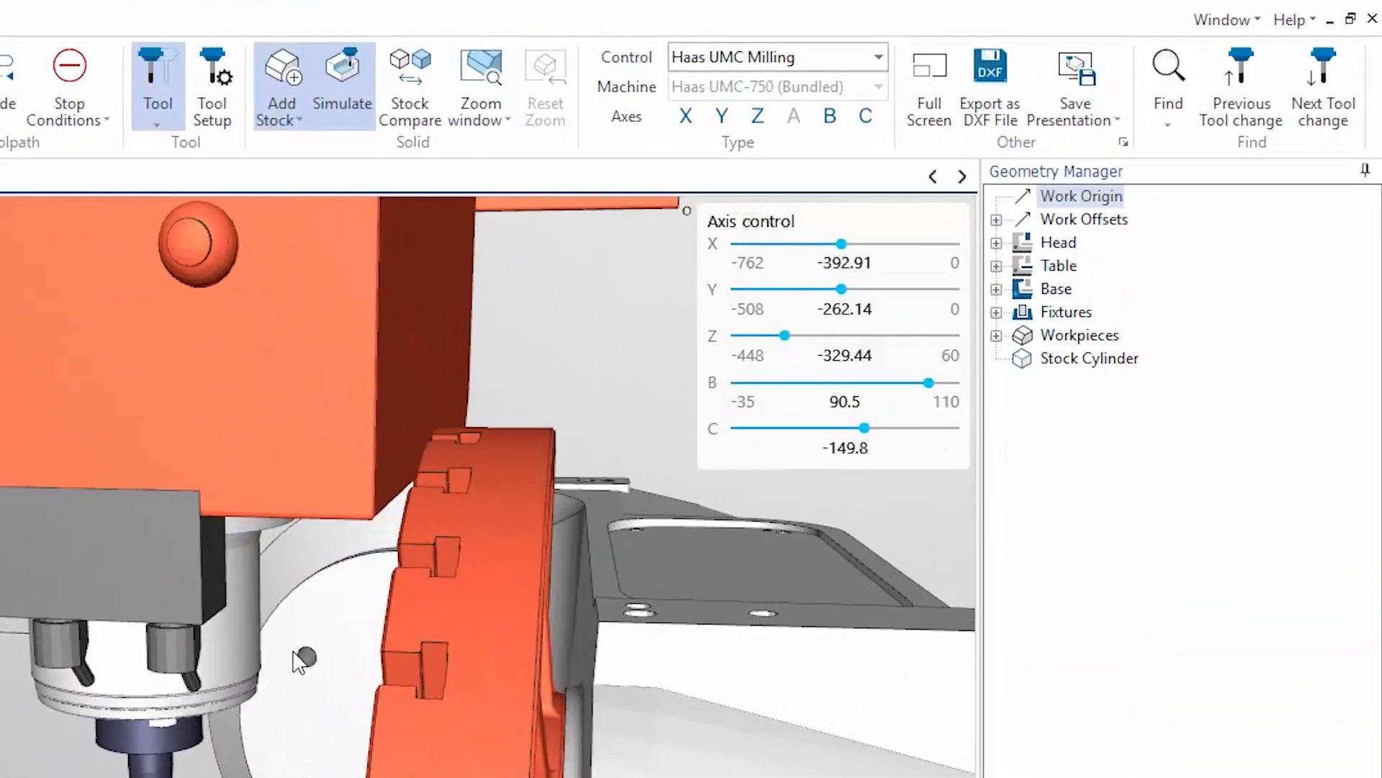
- Save the presentation as Propeller.CimcoSimData via Save Presentation
click(1073, 87)
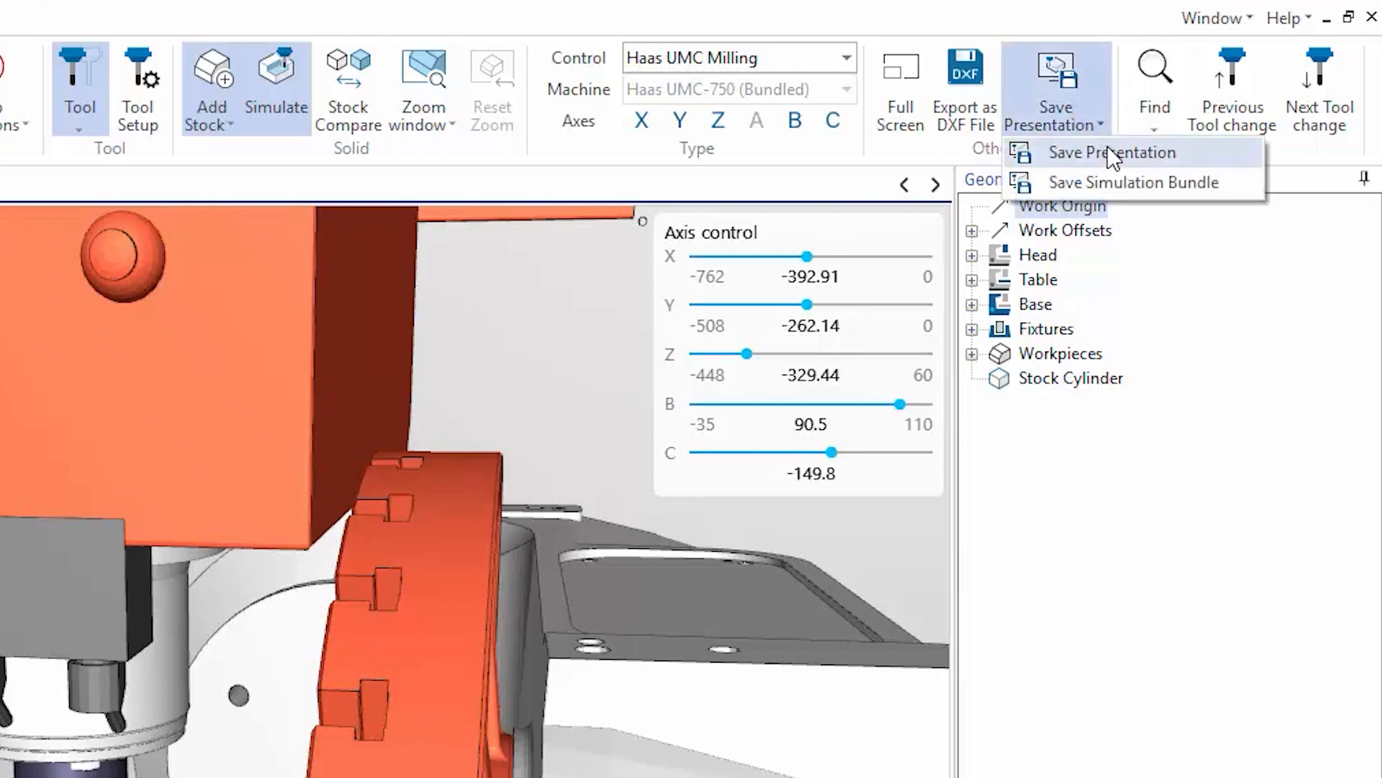
click(1112, 152)
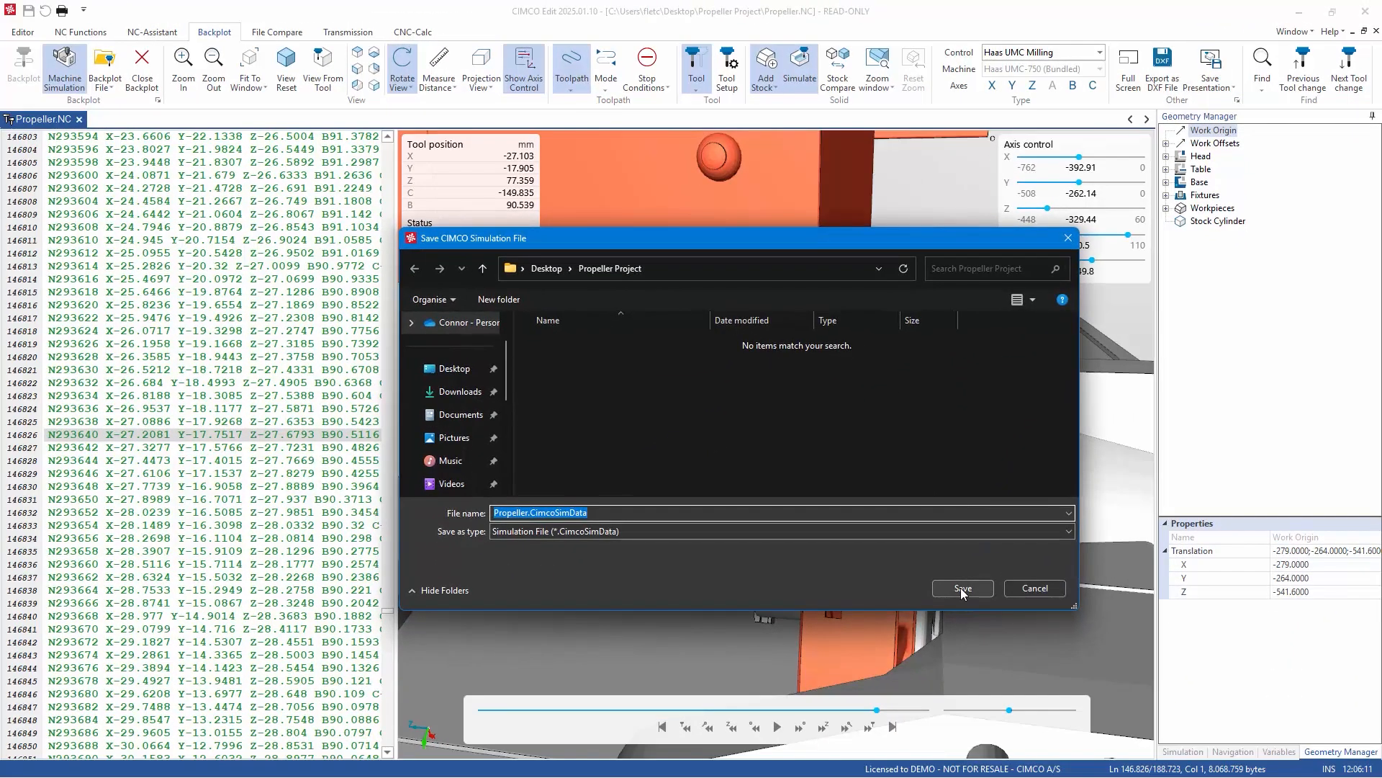
click(961, 589)
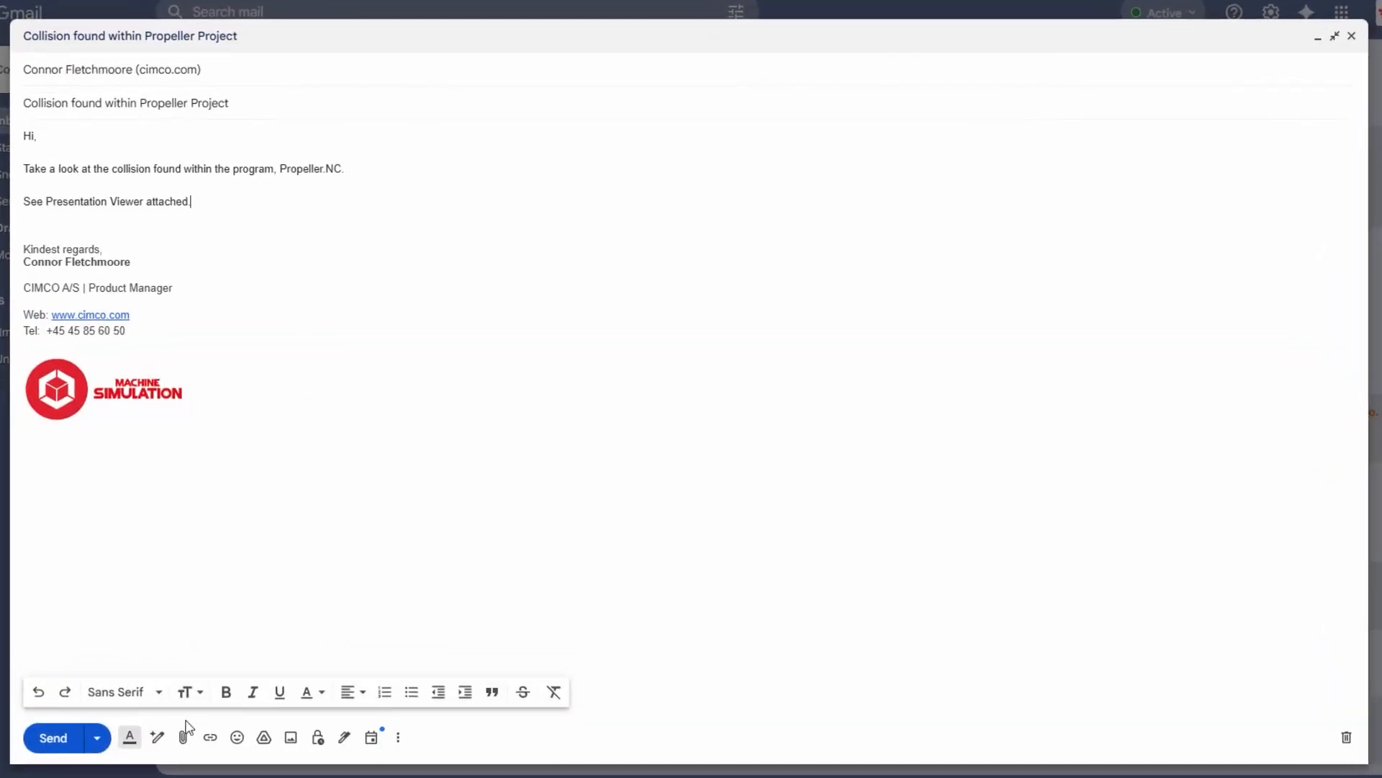
- Attach Propeller.CimcoSimData to the email and open it in CIMCO Simulation
click(182, 737)
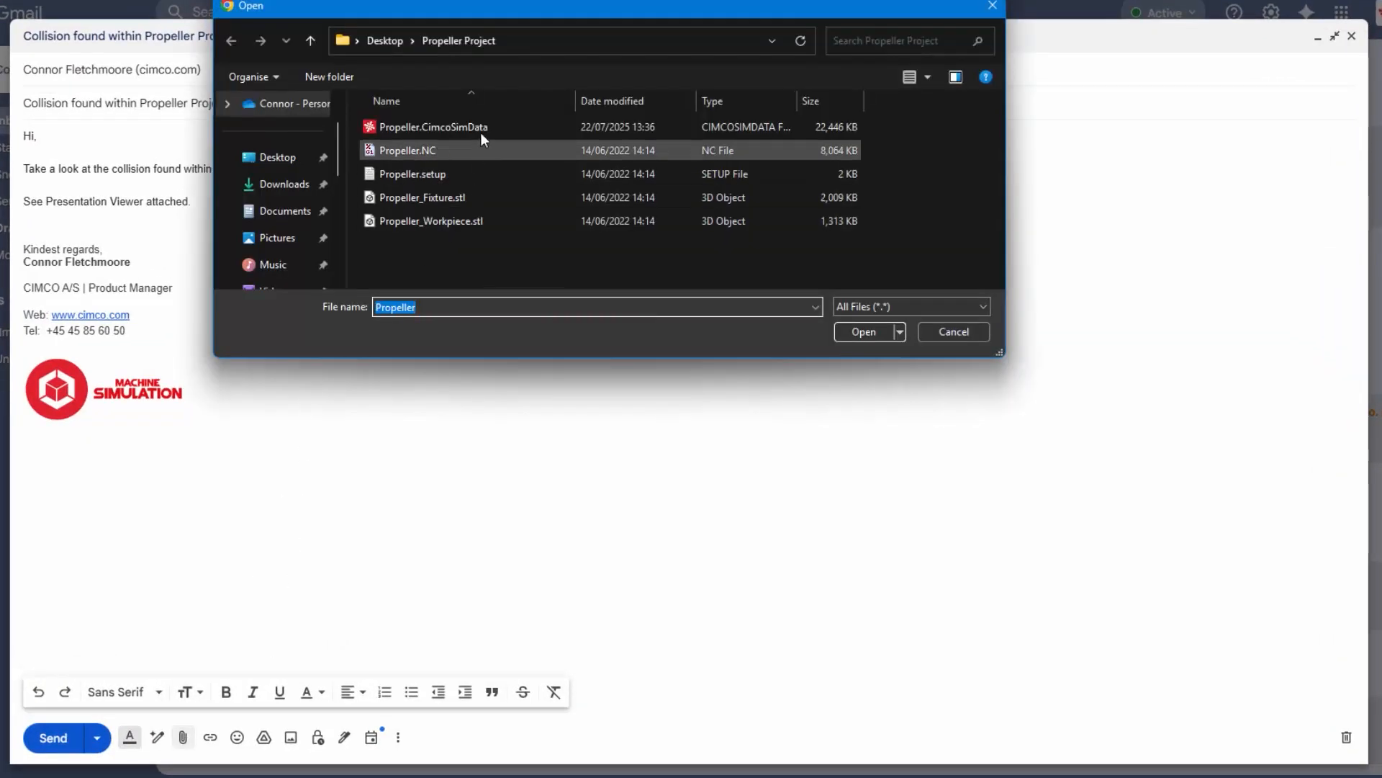
click(863, 332)
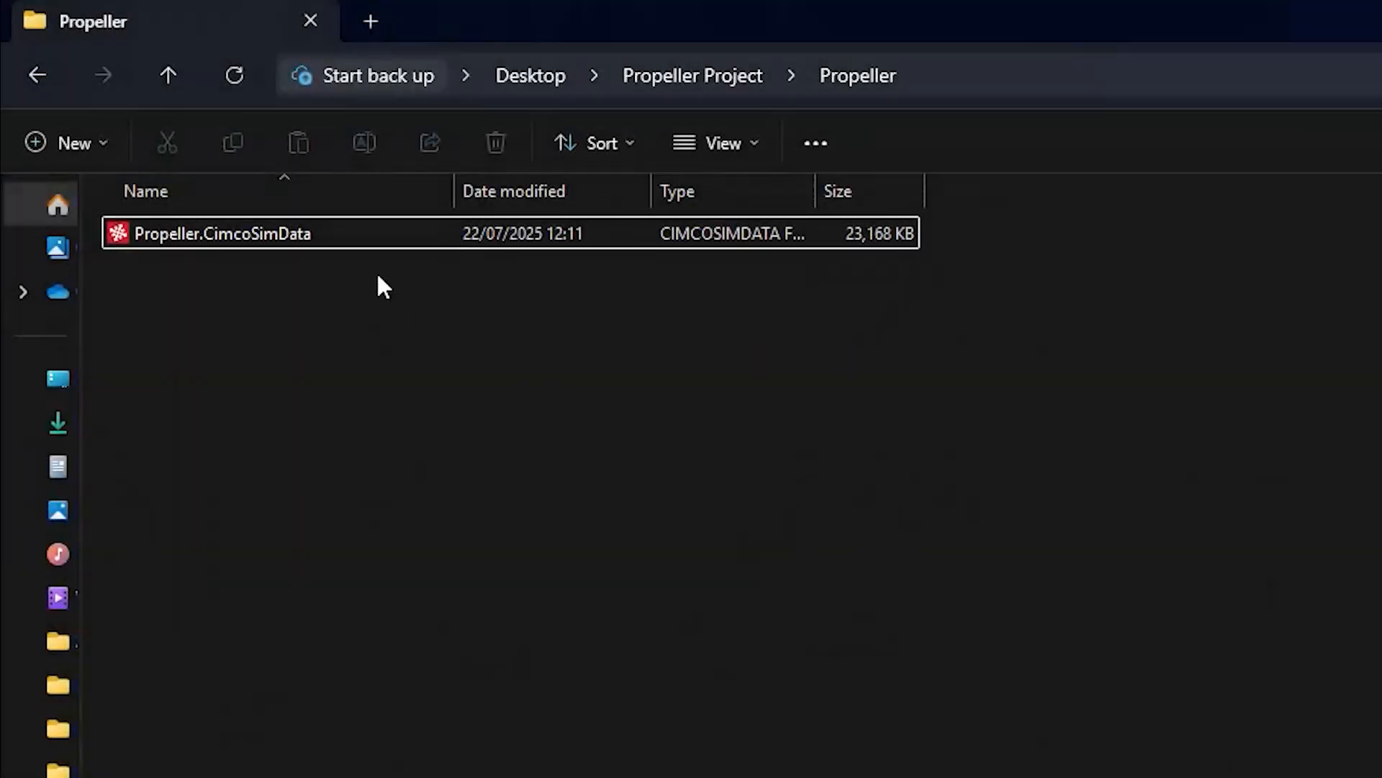
double_click(223, 233)
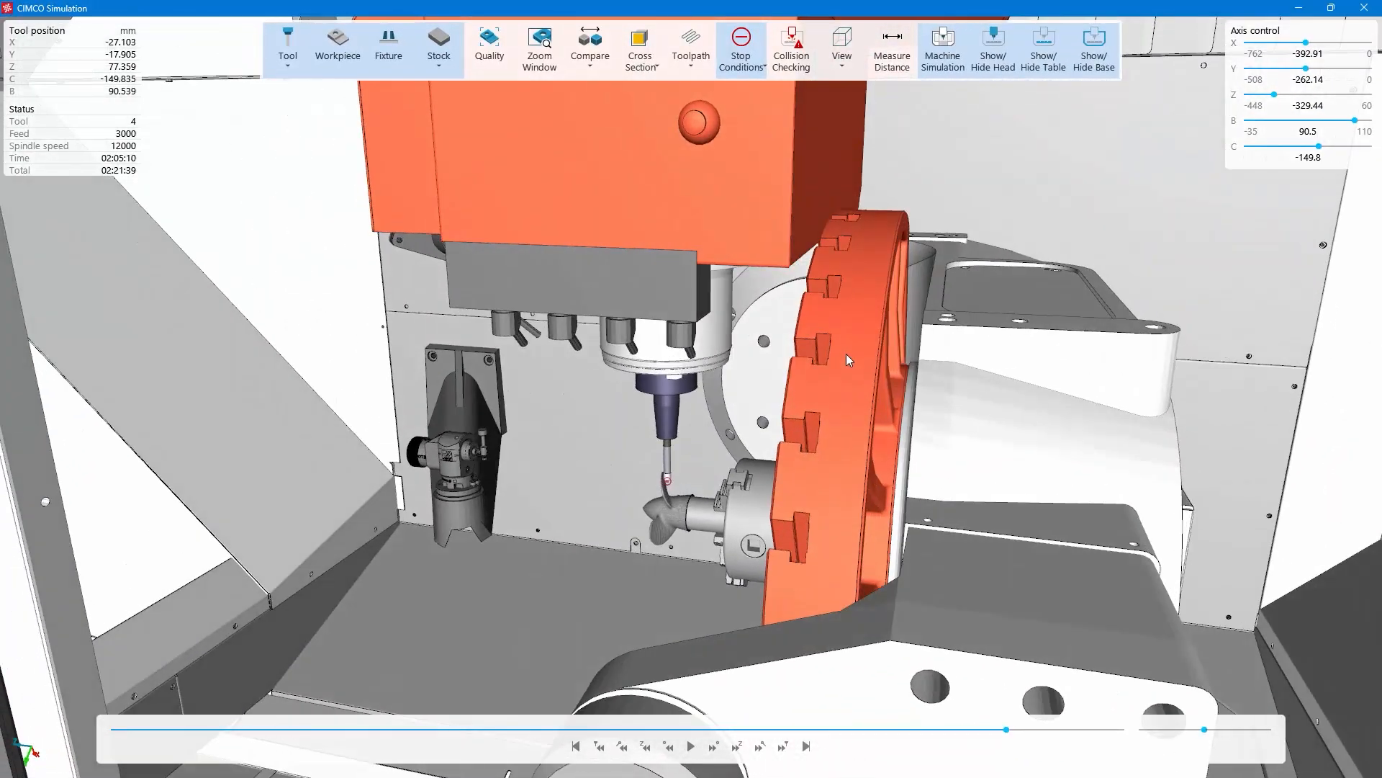
- Play the simulation to the C Axis / Z Axis collision and open Collision Checking
click(691, 746)
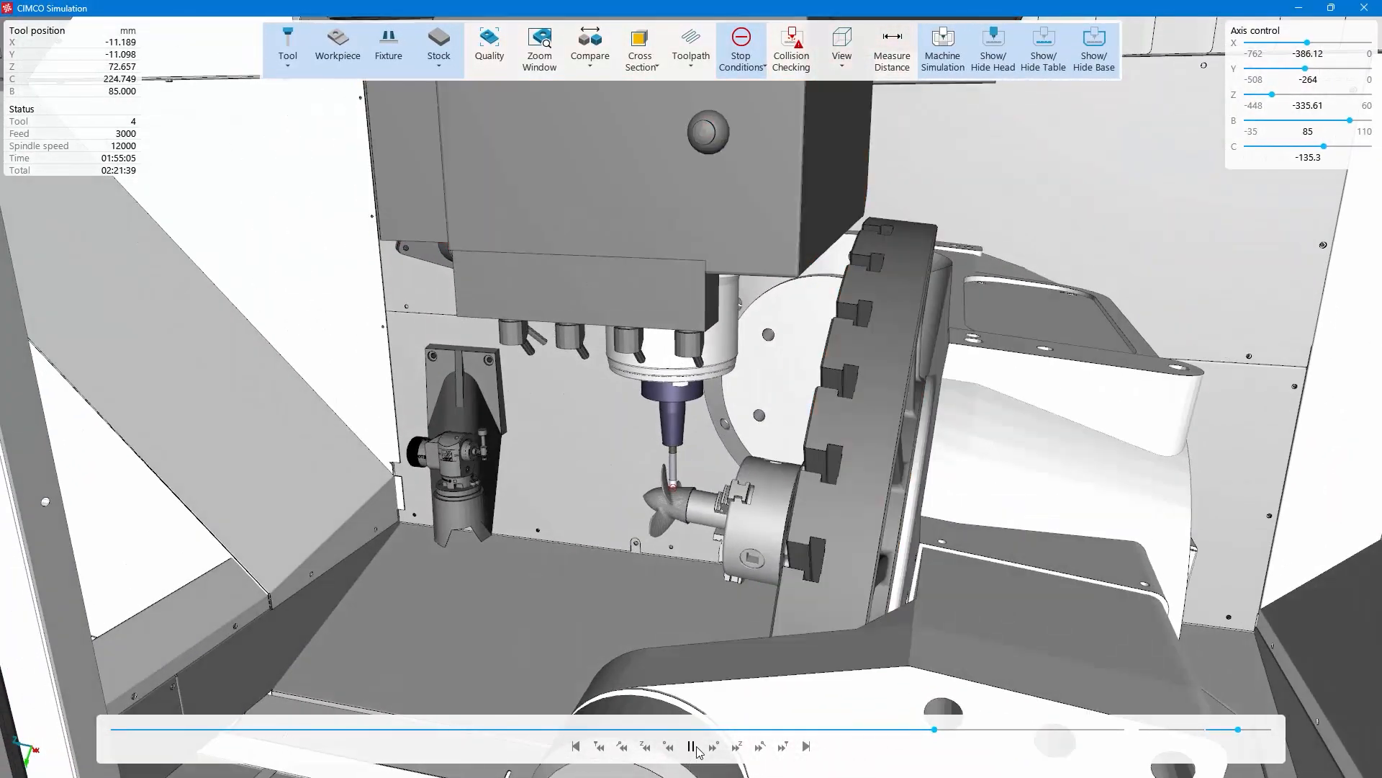
click(694, 746)
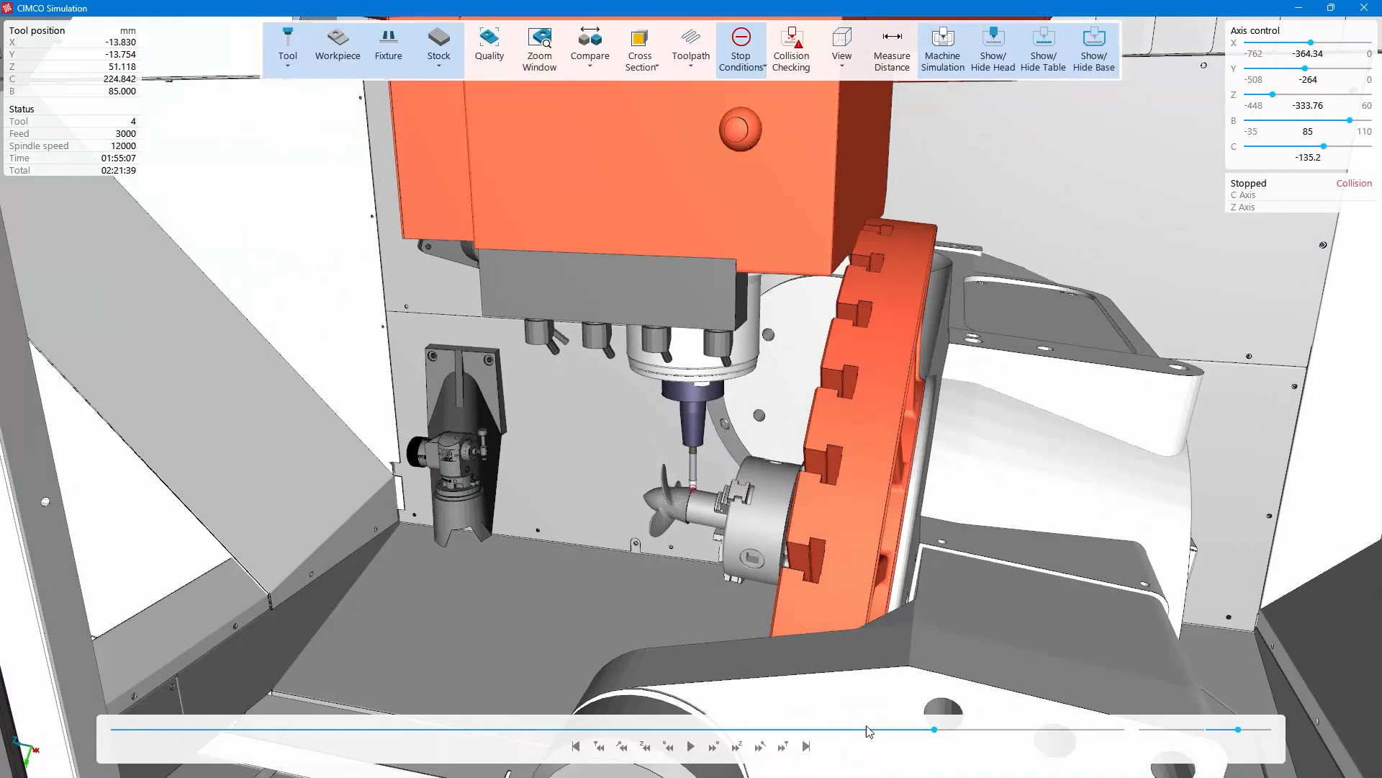
click(690, 746)
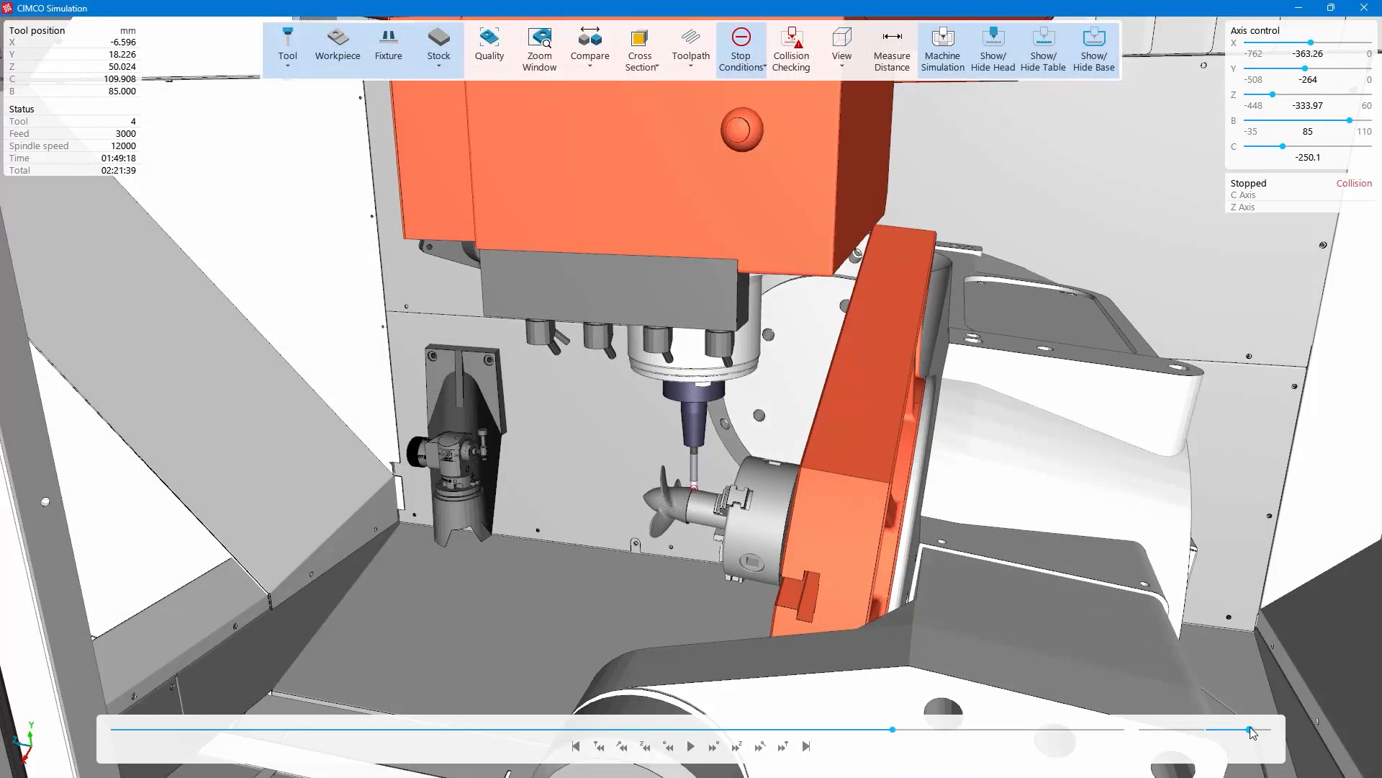
click(790, 48)
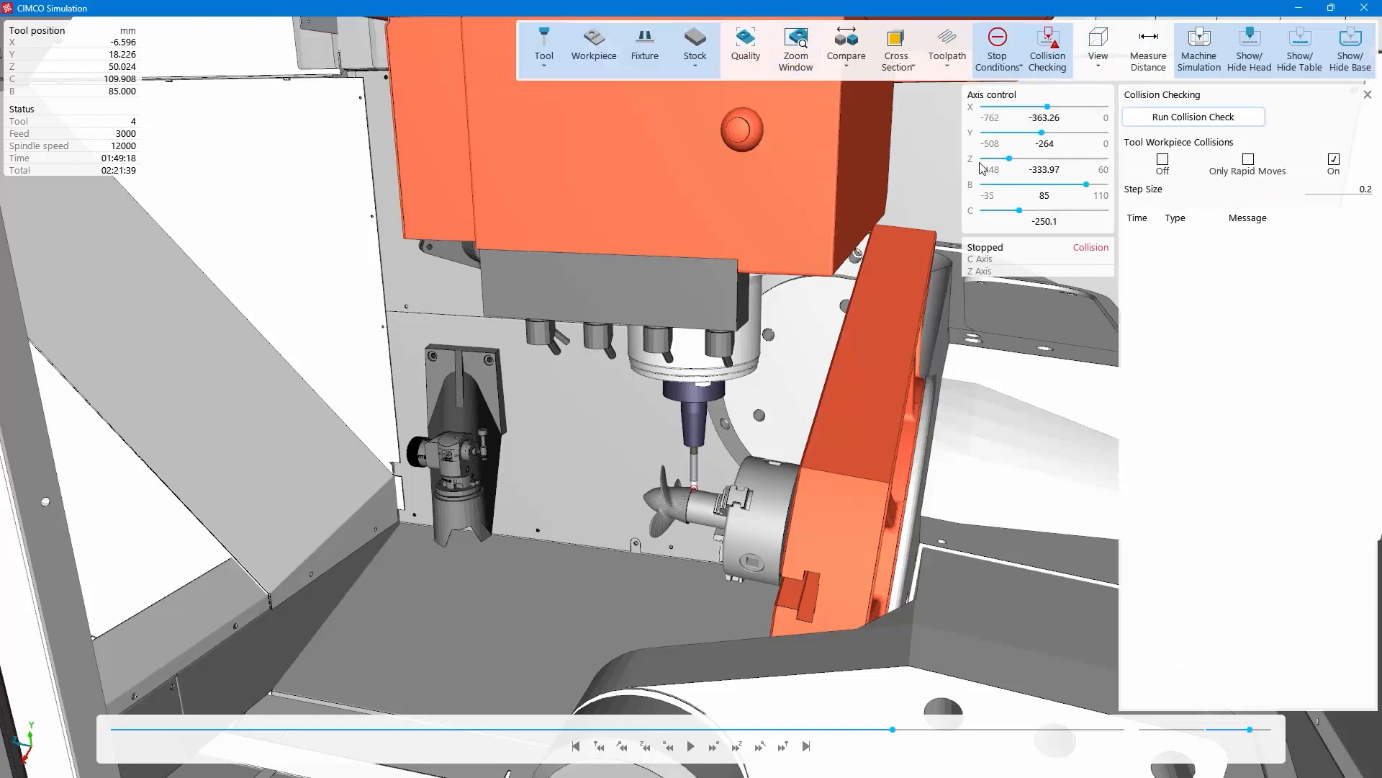
- Run Collision Check across the whole propeller program
click(1193, 117)
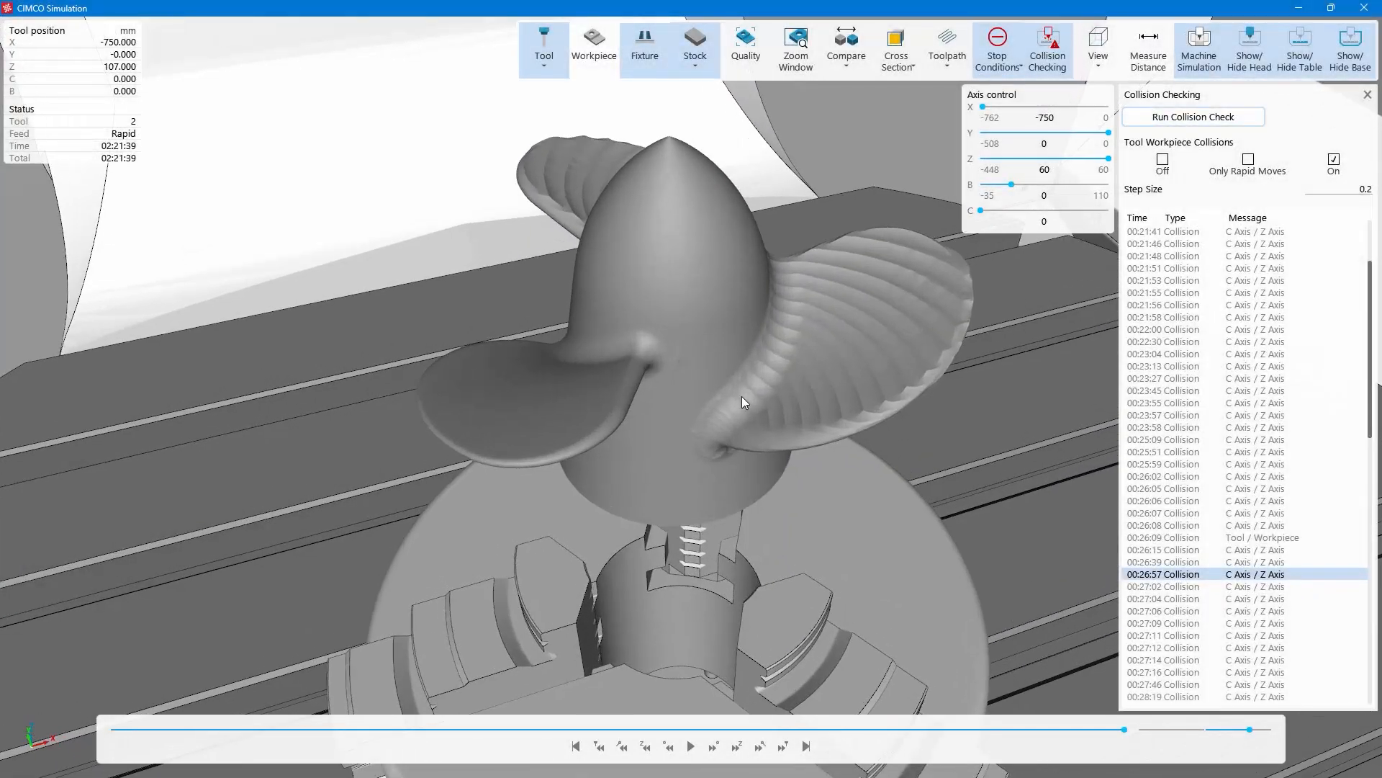
- Turn on stock Compare and rotate the view around the propeller
click(844, 48)
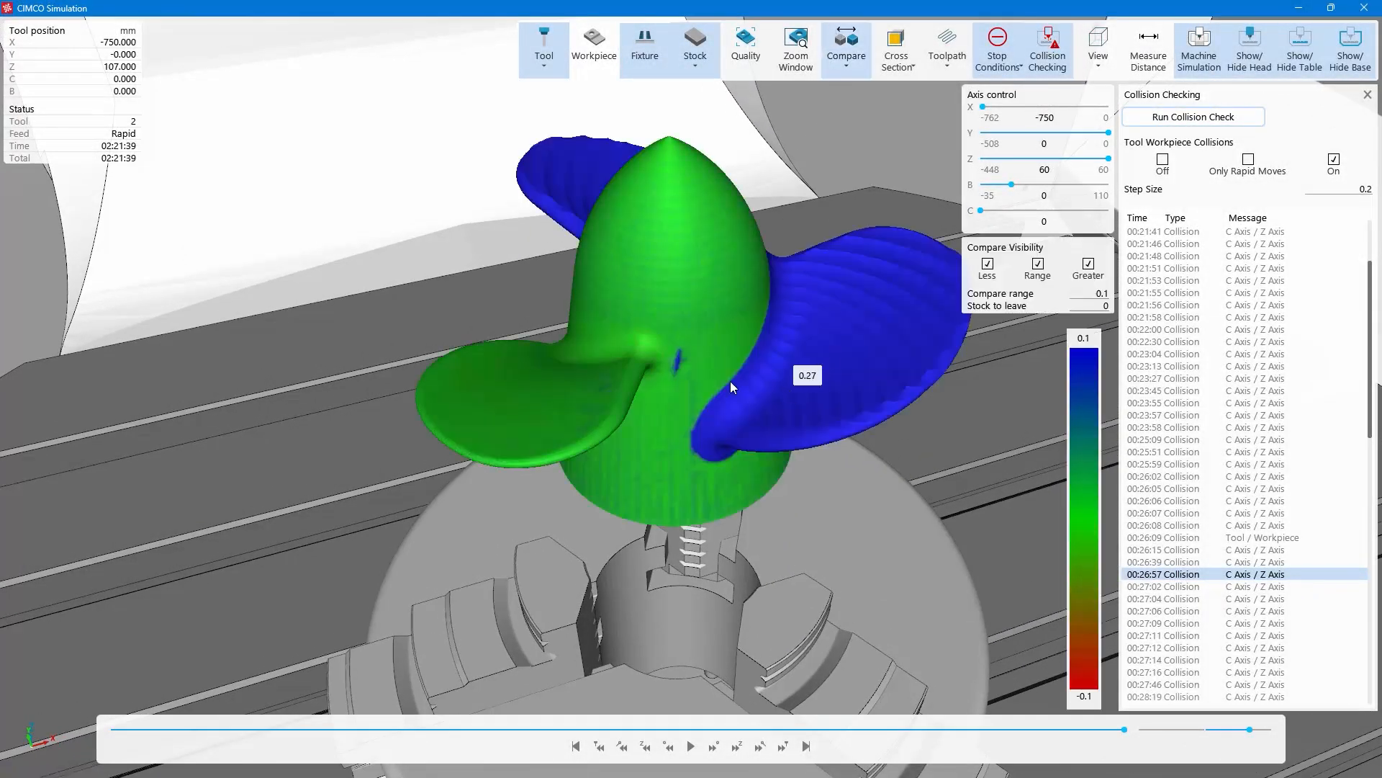
drag(731, 388, 915, 361)
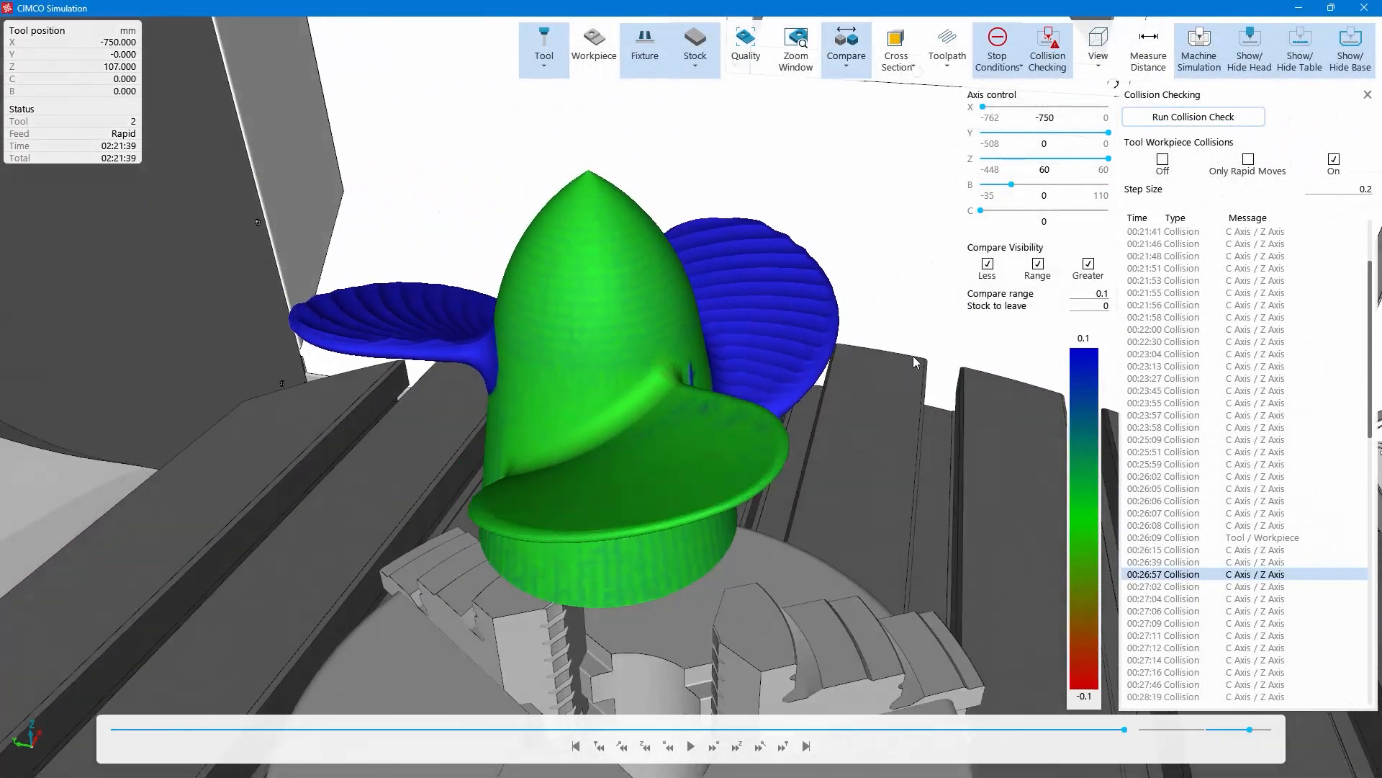